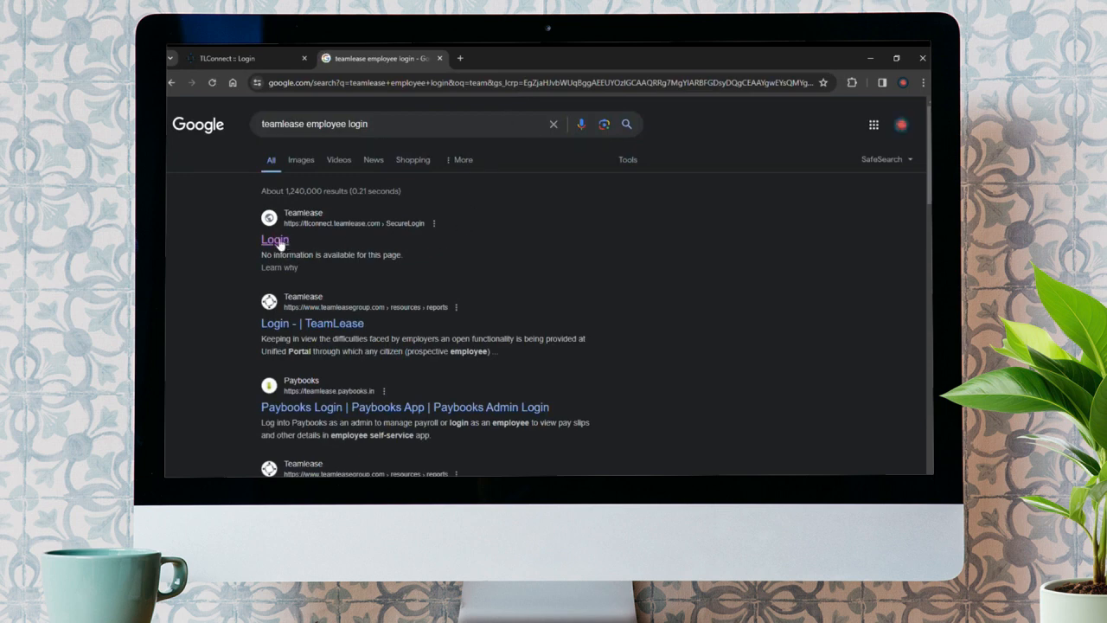
Step: Open the TLConnect SecureLogin page from the teamlease employee login search results
click(273, 238)
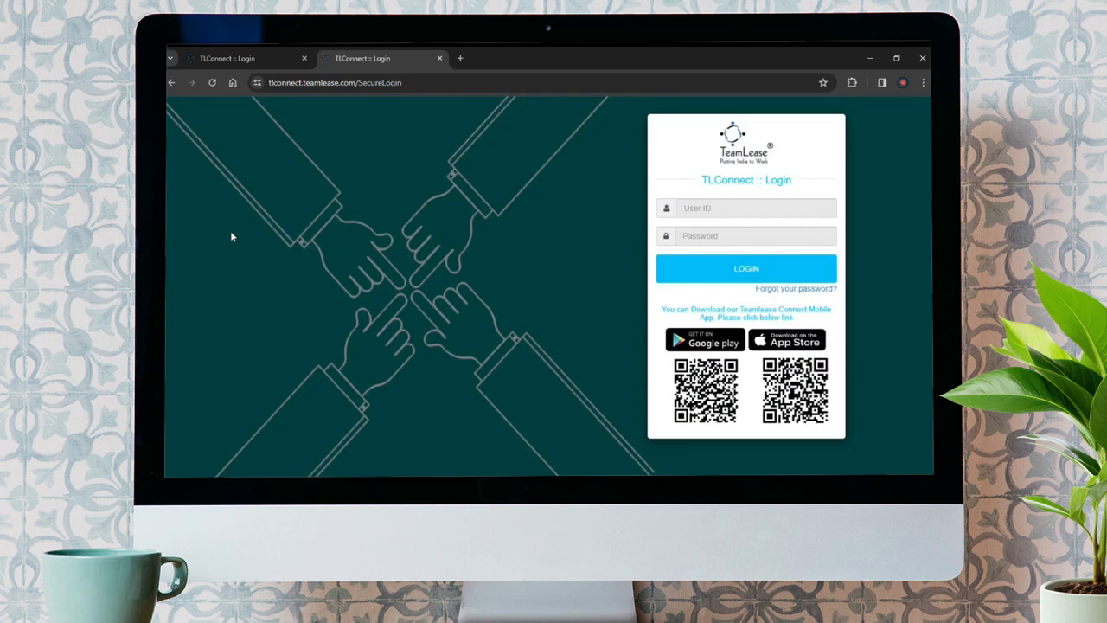
mouse_move(660, 215)
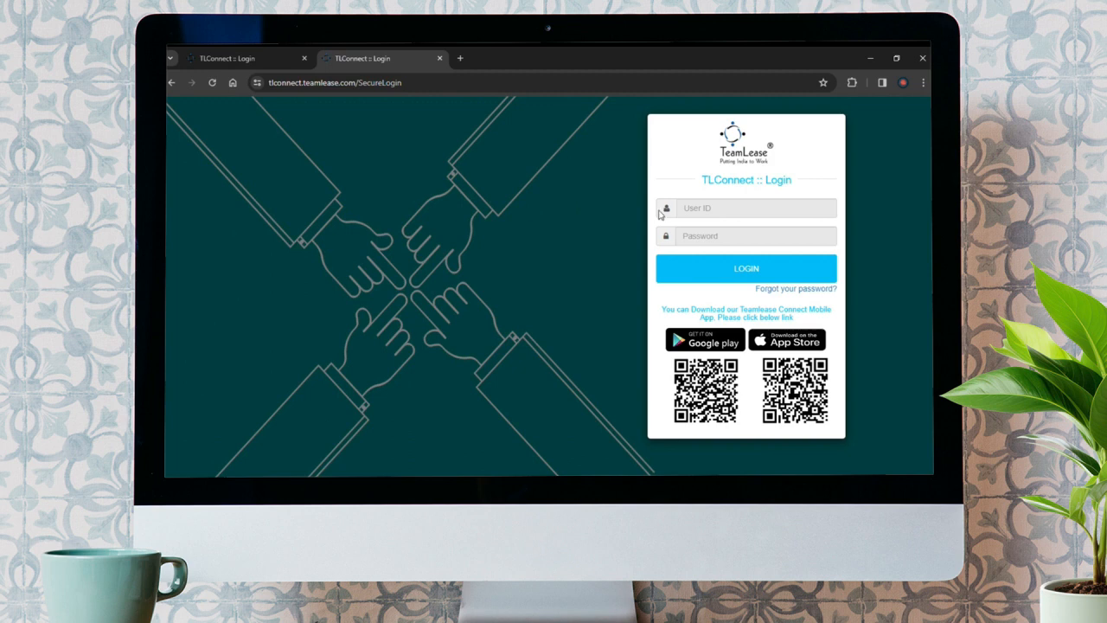
click(745, 235)
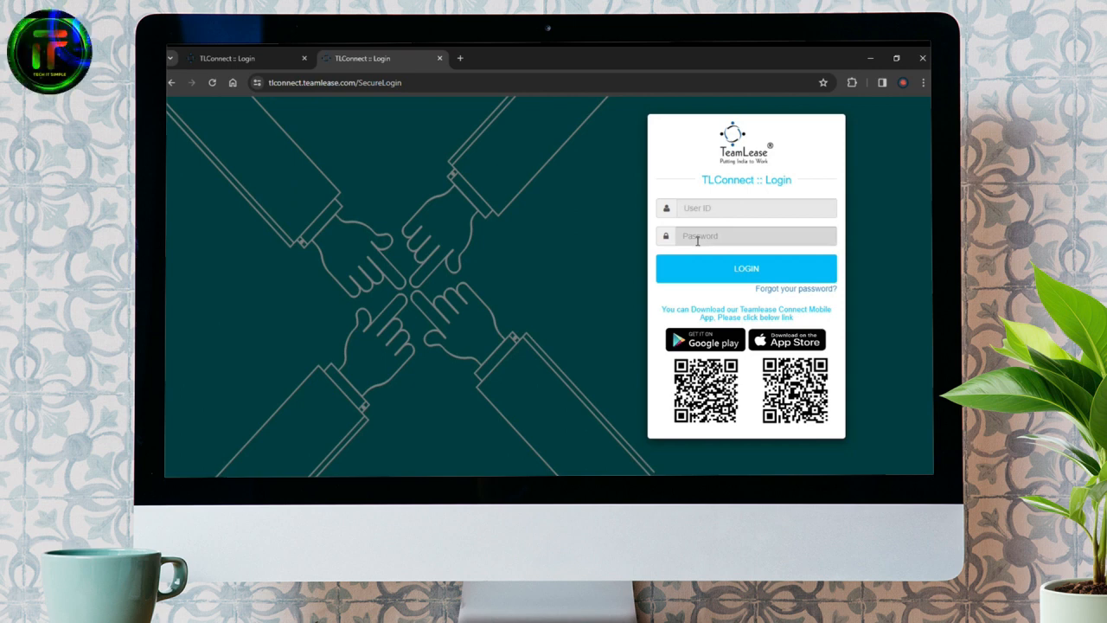
mouse_move(723, 232)
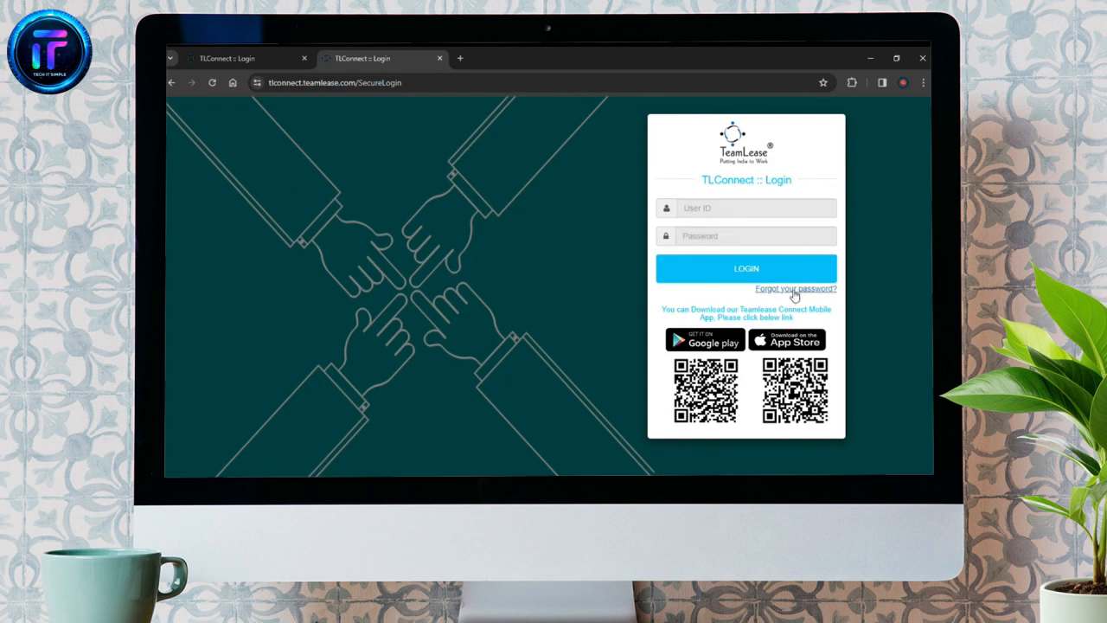
mouse_move(865, 287)
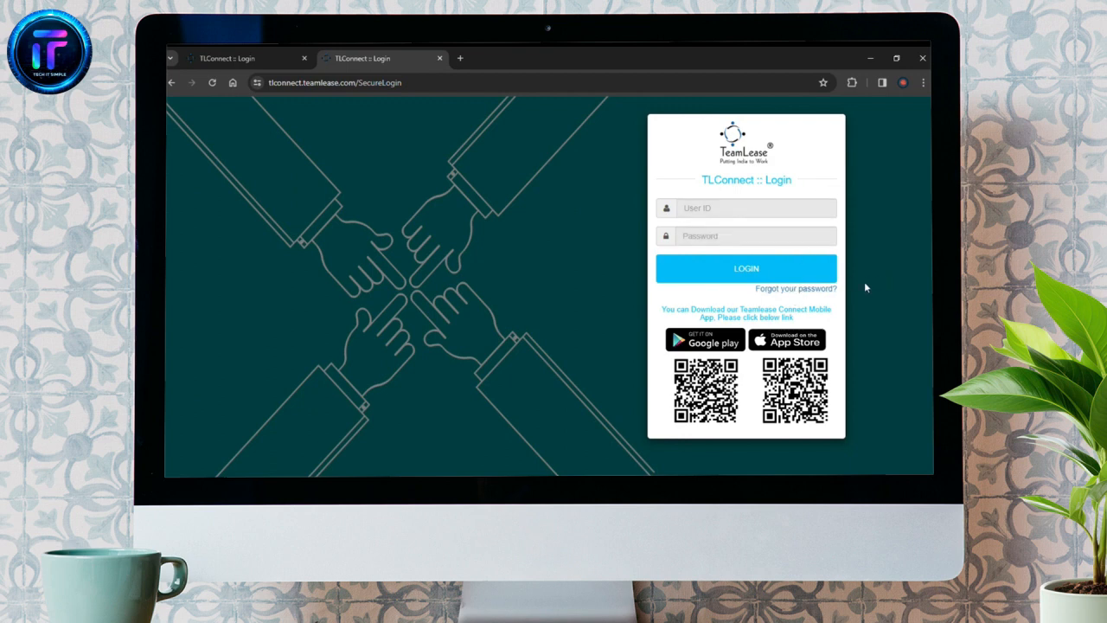
mouse_move(810, 292)
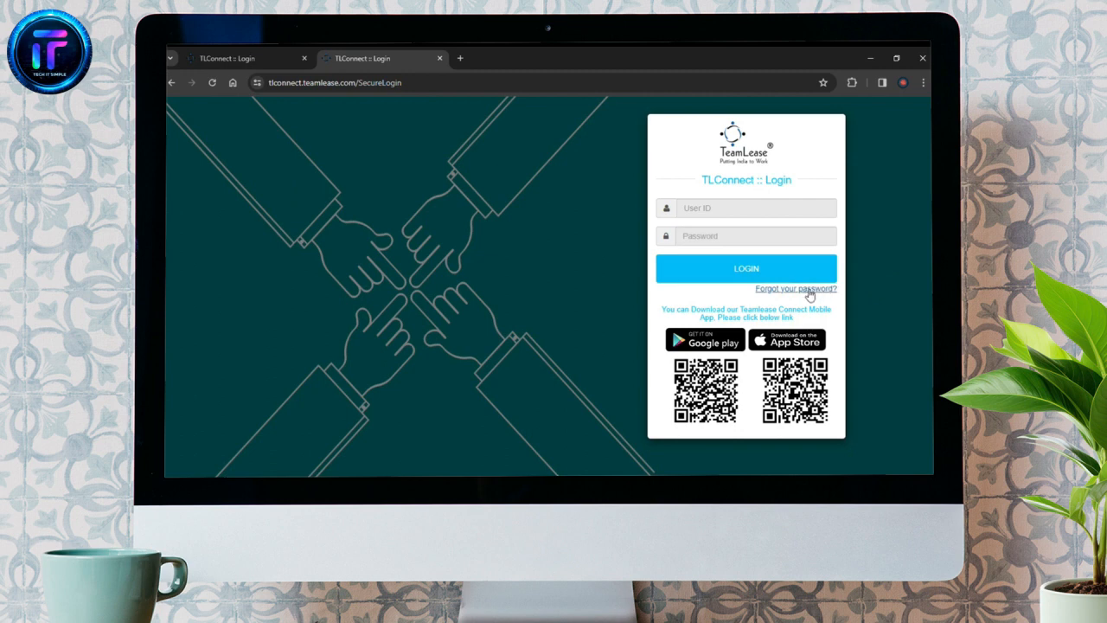
mouse_move(879, 308)
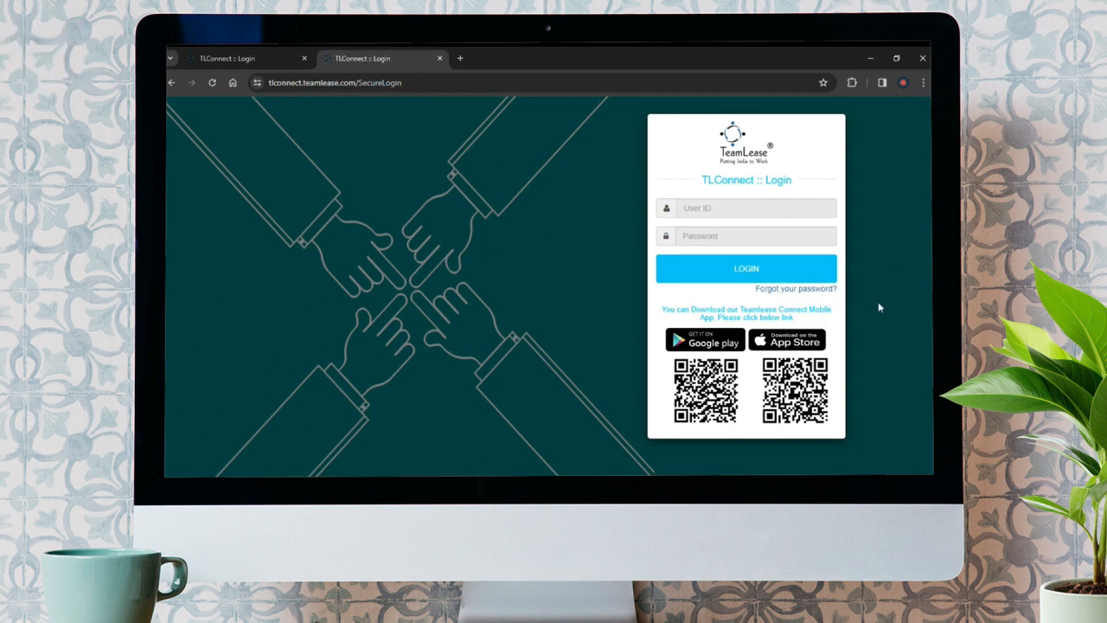
mouse_move(872, 346)
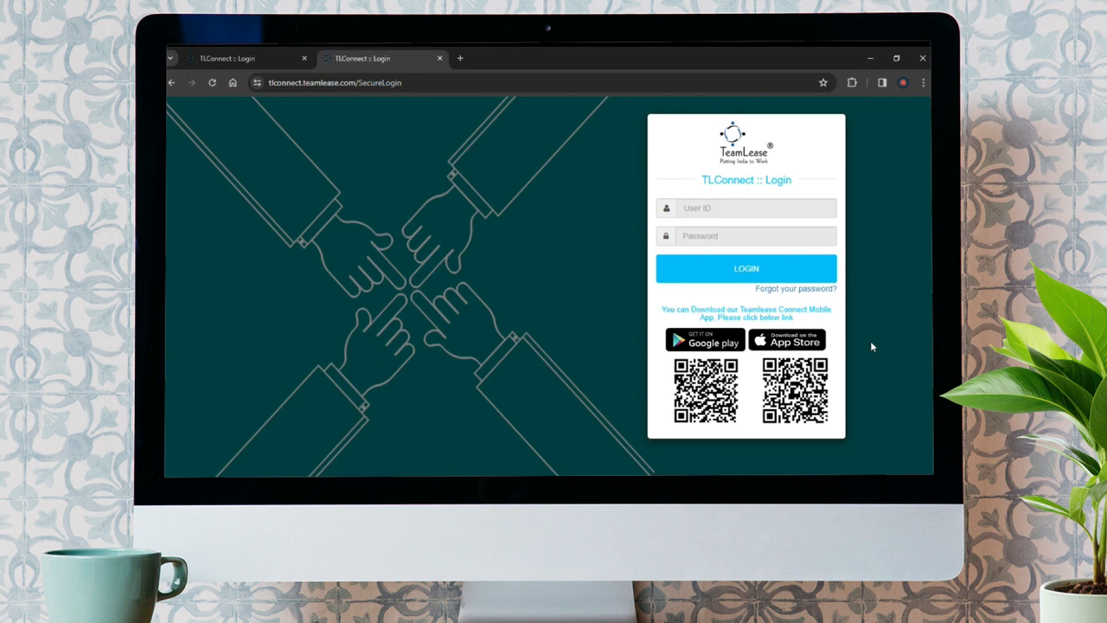
mouse_move(716, 346)
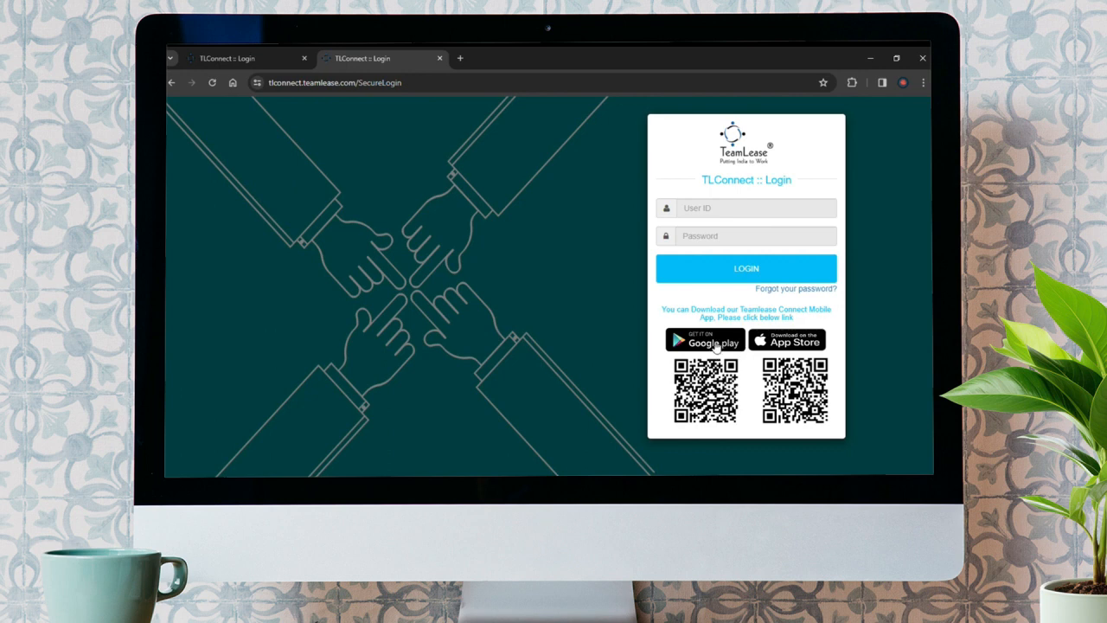
mouse_move(783, 346)
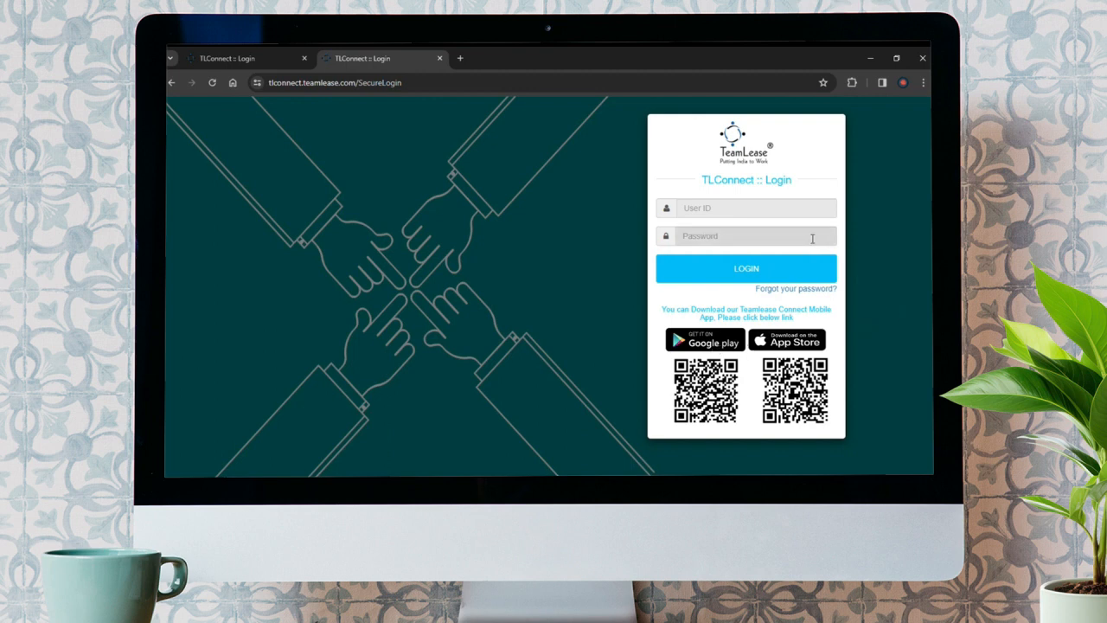
mouse_move(778, 242)
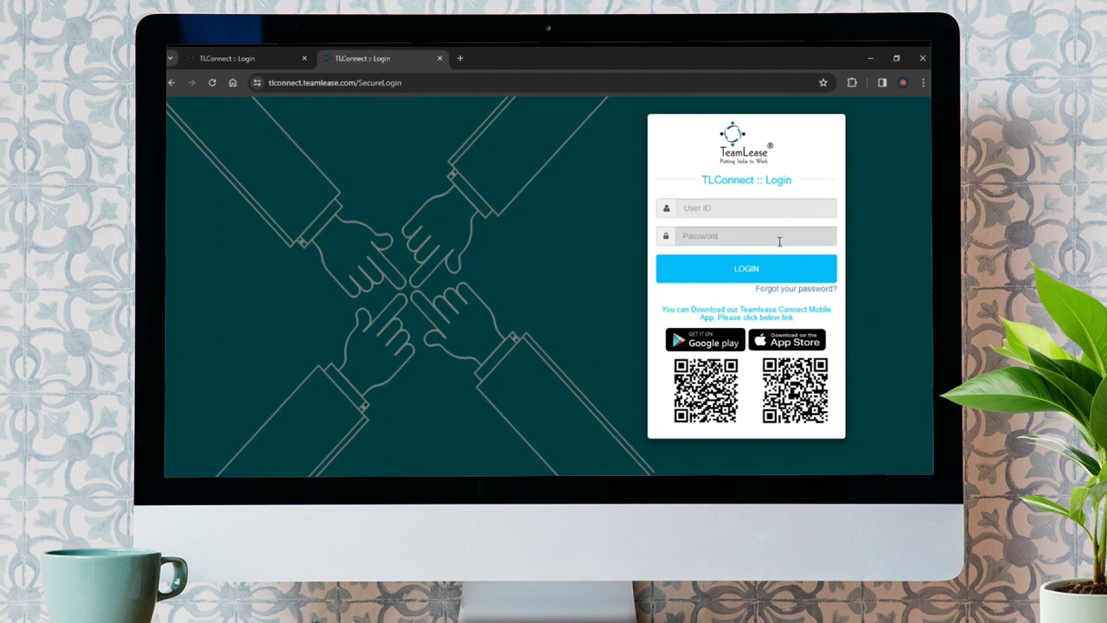
mouse_move(746, 268)
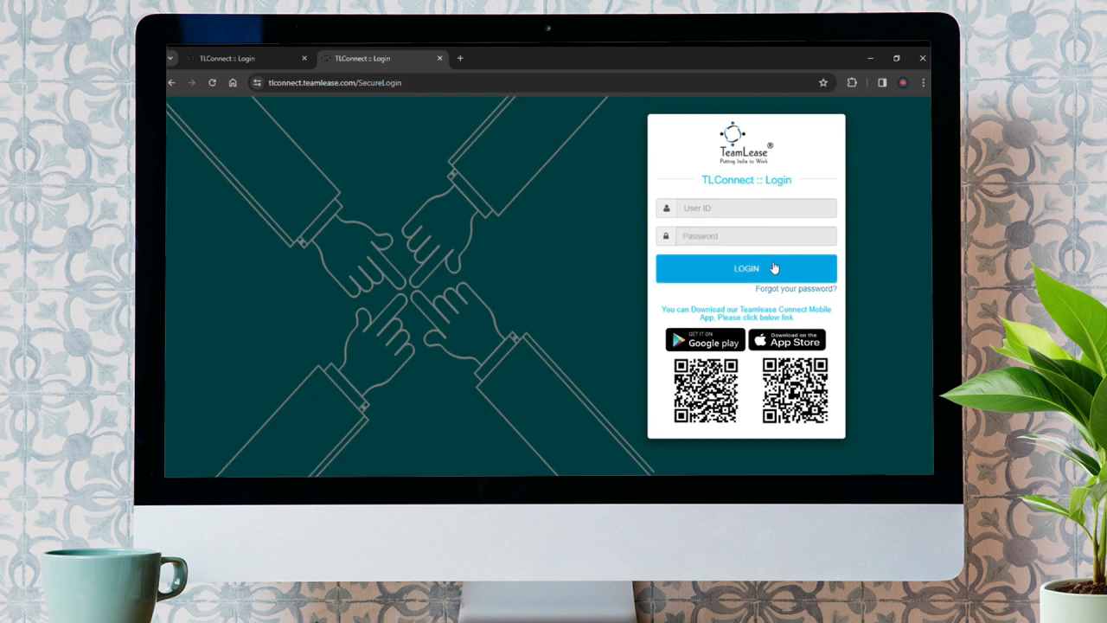
mouse_move(854, 271)
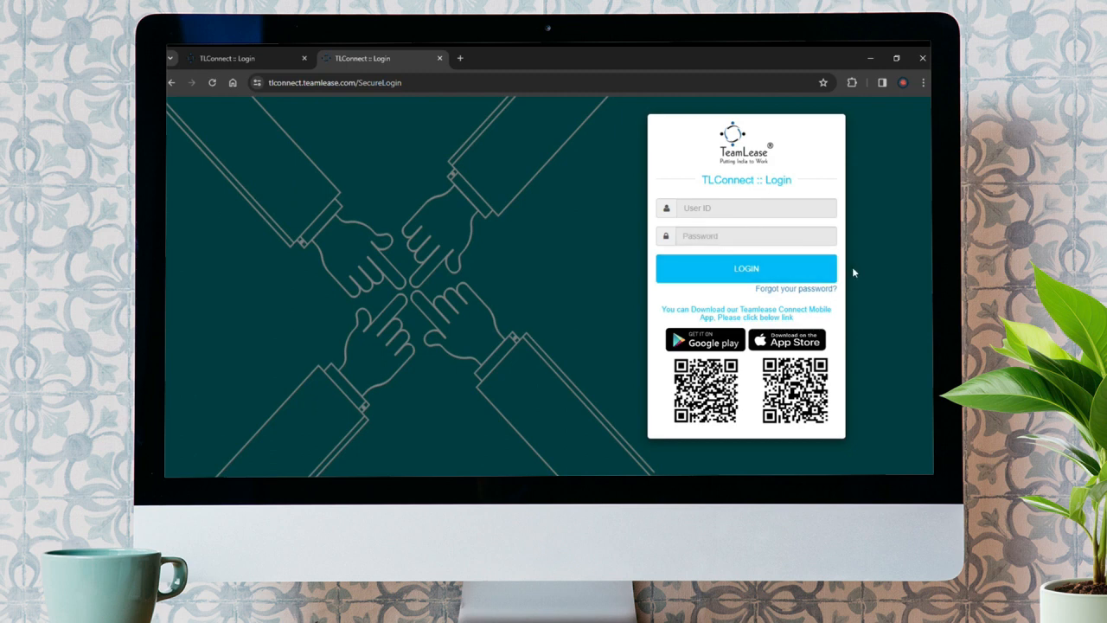